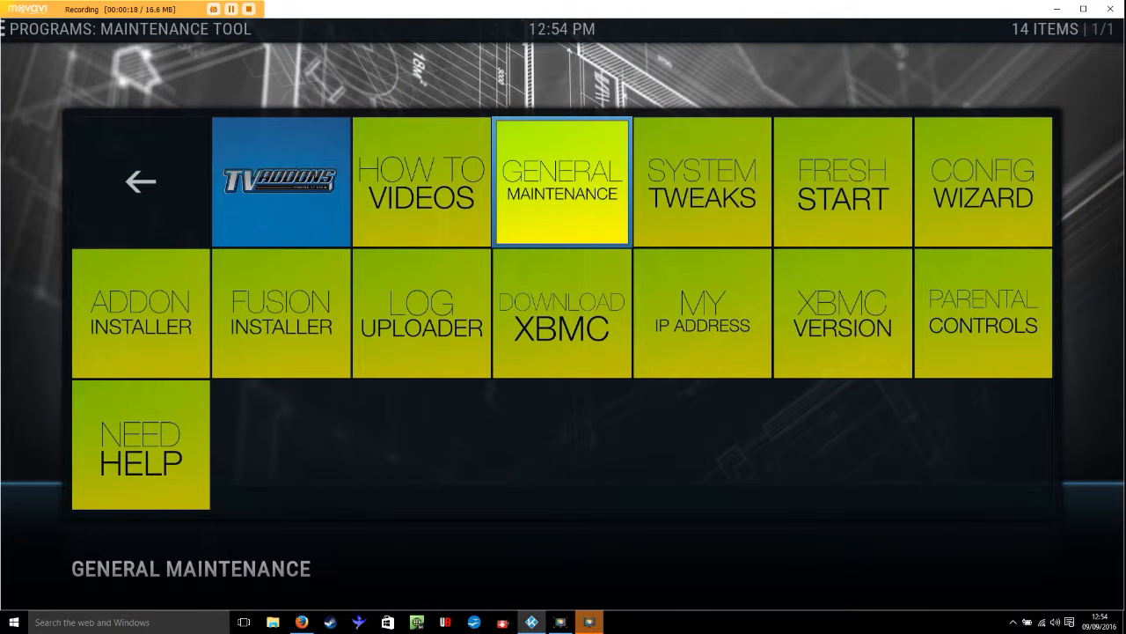
- Clear the cache files from General Maintenance and acknowledge the 'Done Clearing Cache files' notice
click(561, 182)
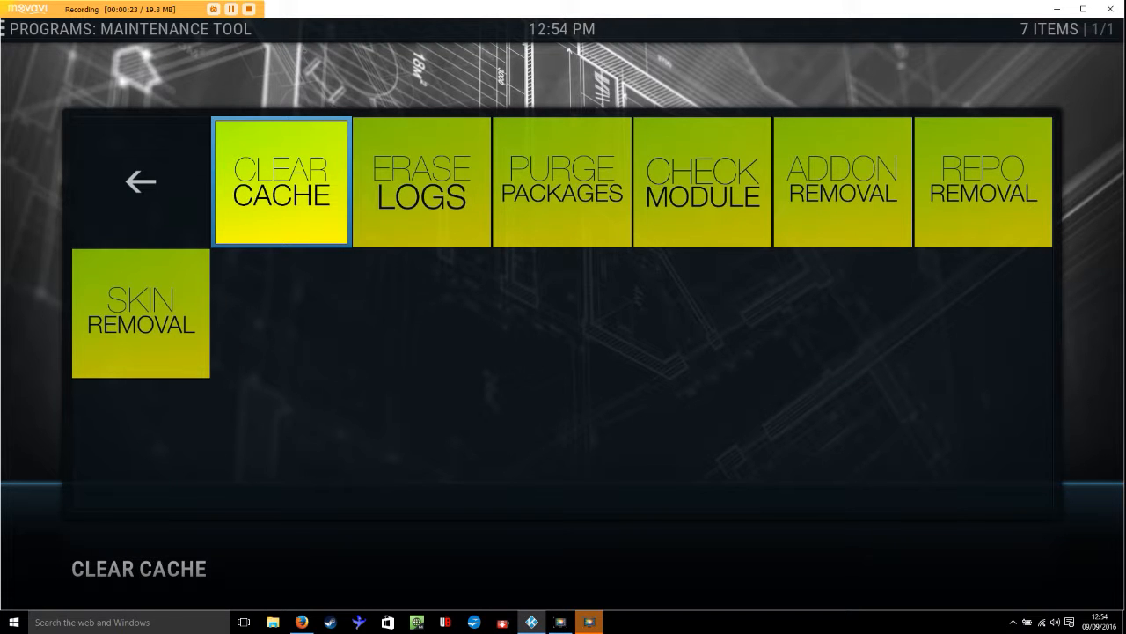
click(281, 181)
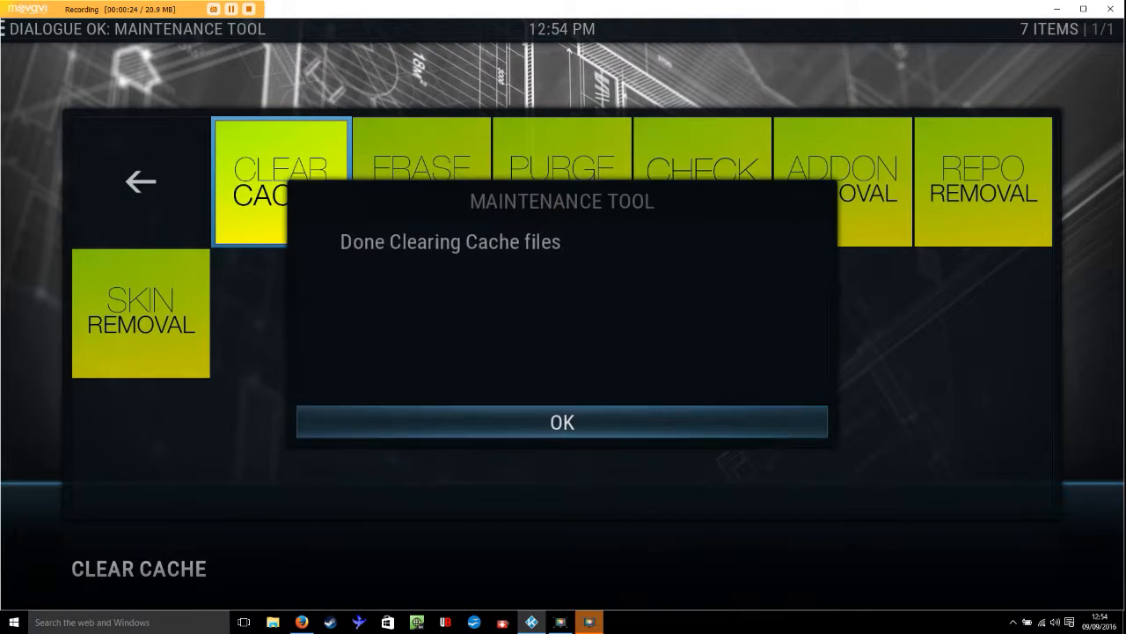
click(563, 423)
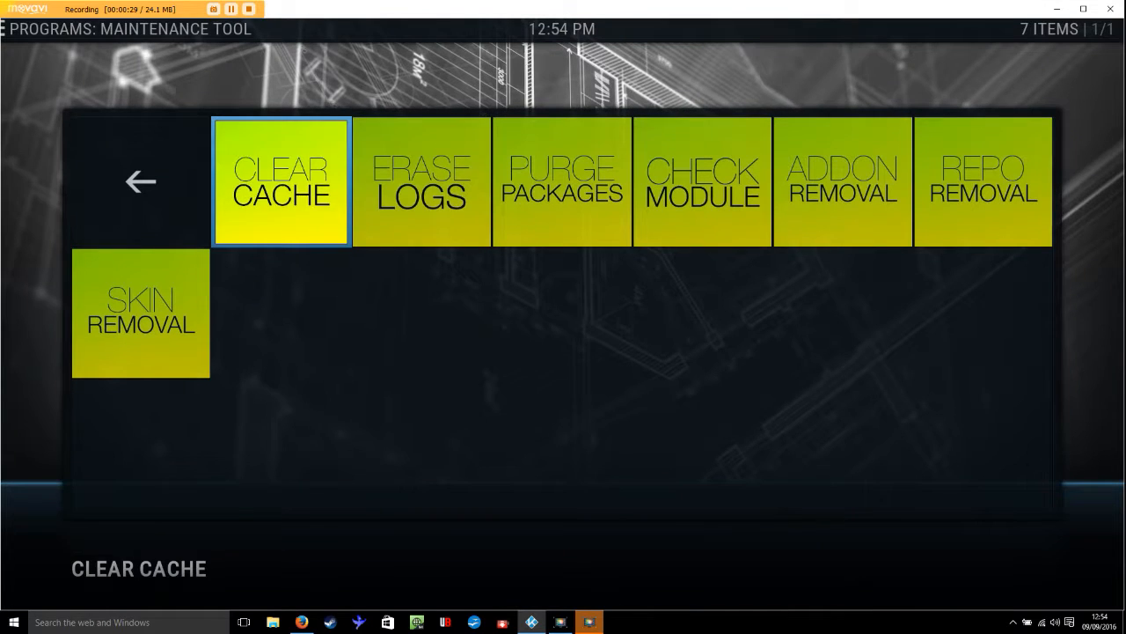
- Erase the old crash logs, then purge the one package cache file found, answering Yes to both
click(421, 181)
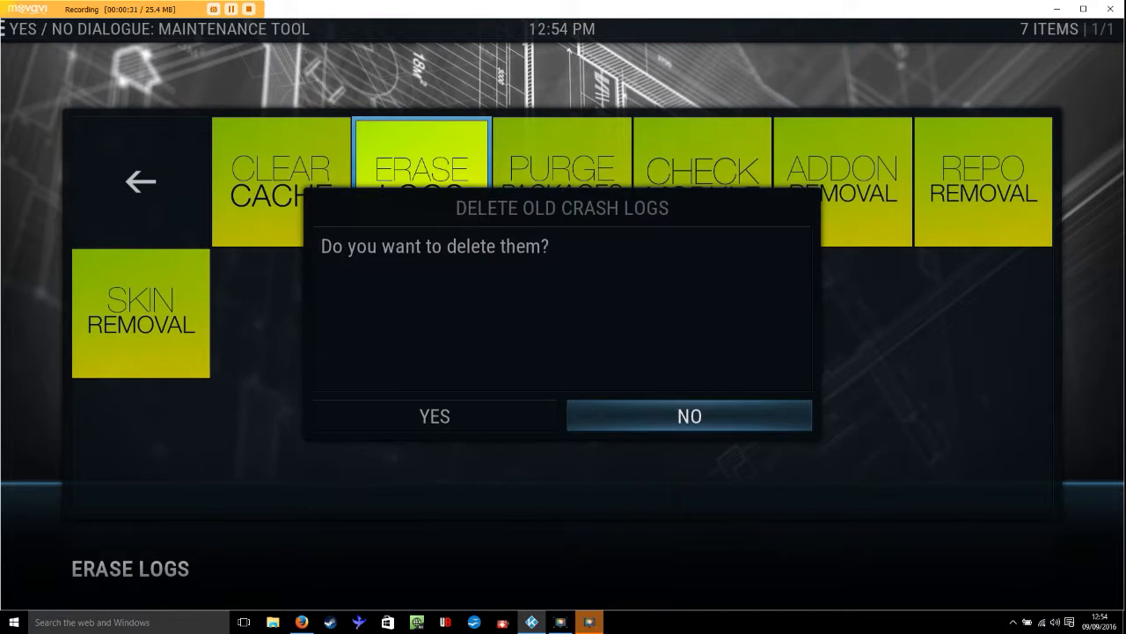
click(433, 415)
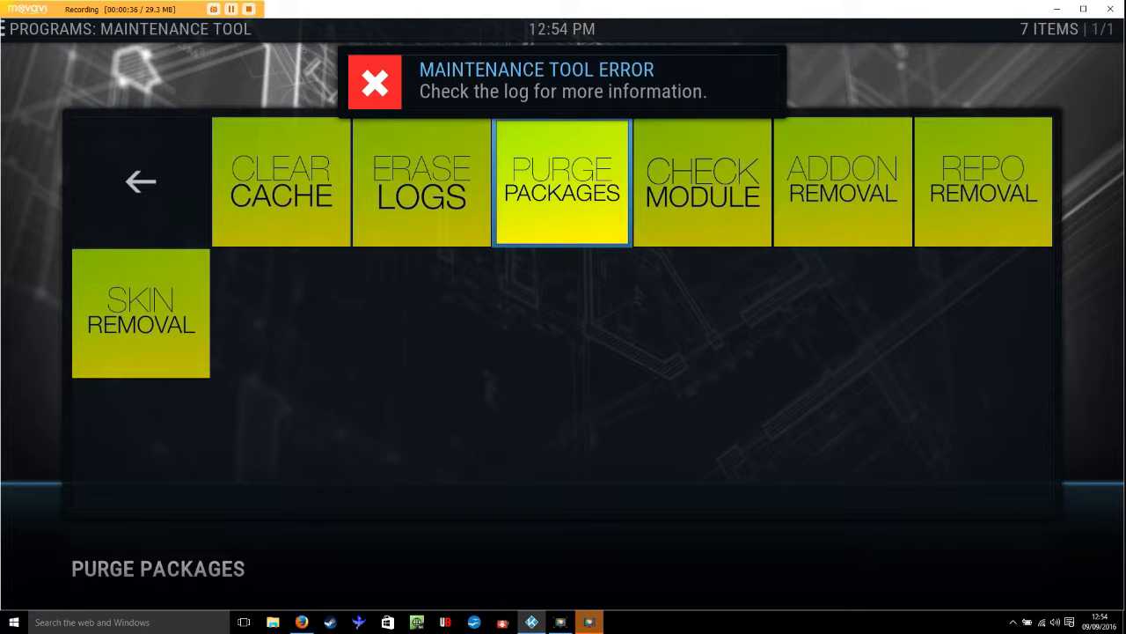
click(561, 182)
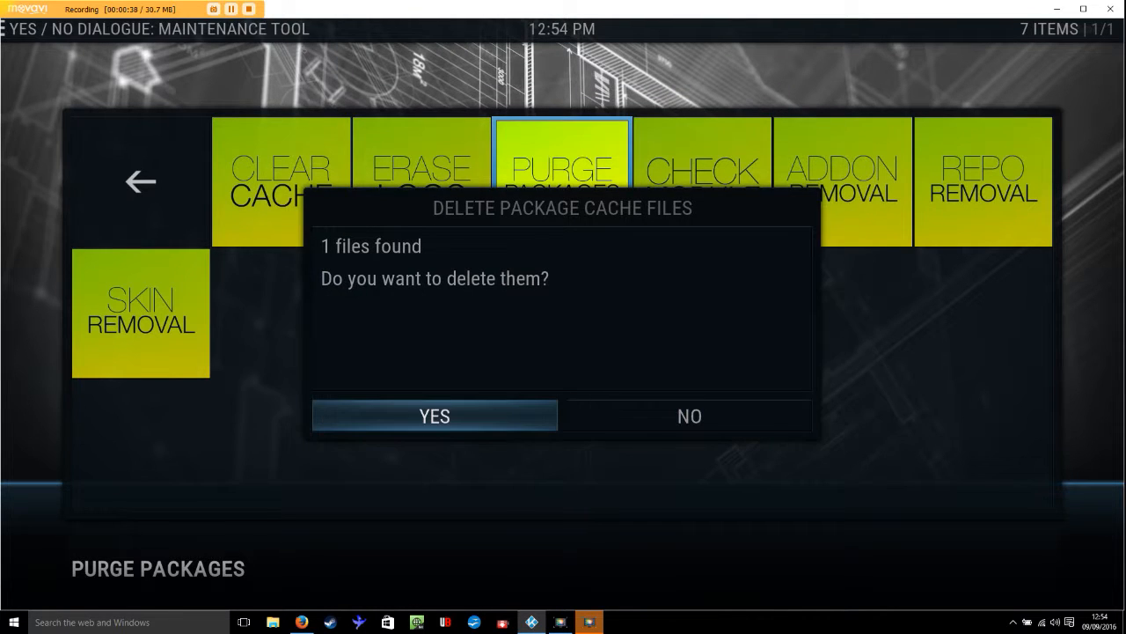
click(433, 415)
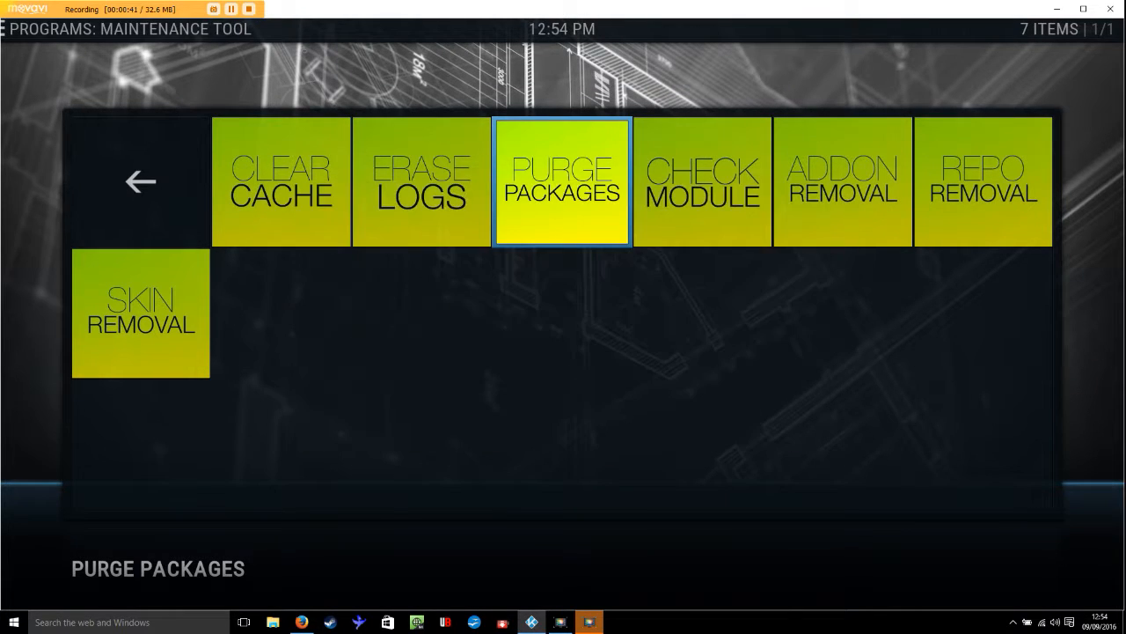